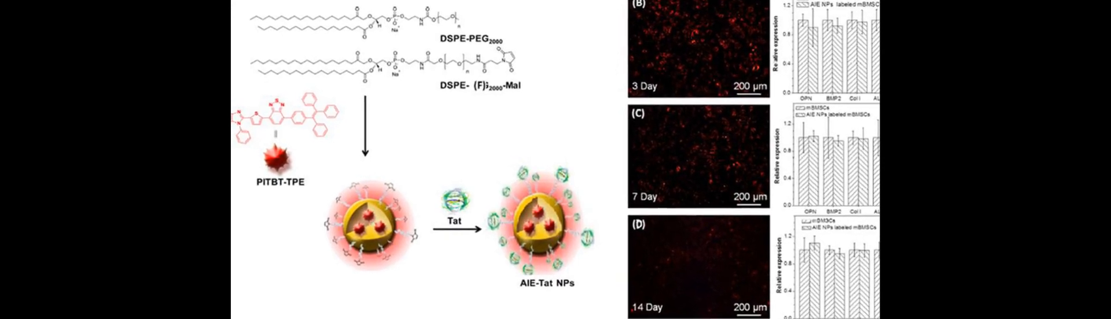
scroll(down, 3)
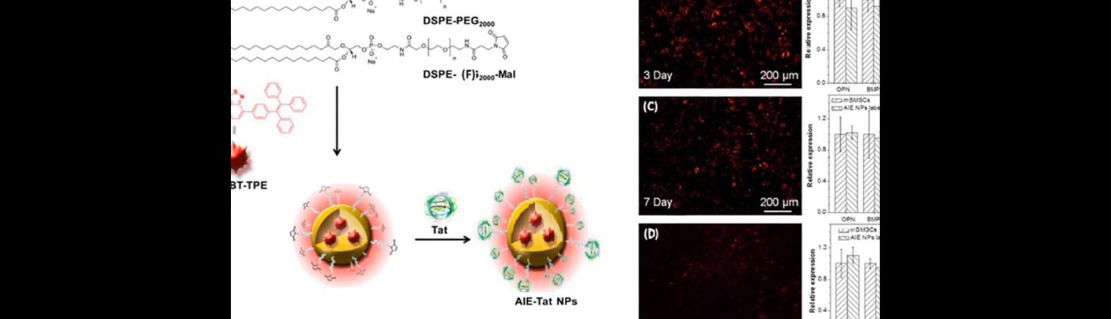
scroll(down, 3)
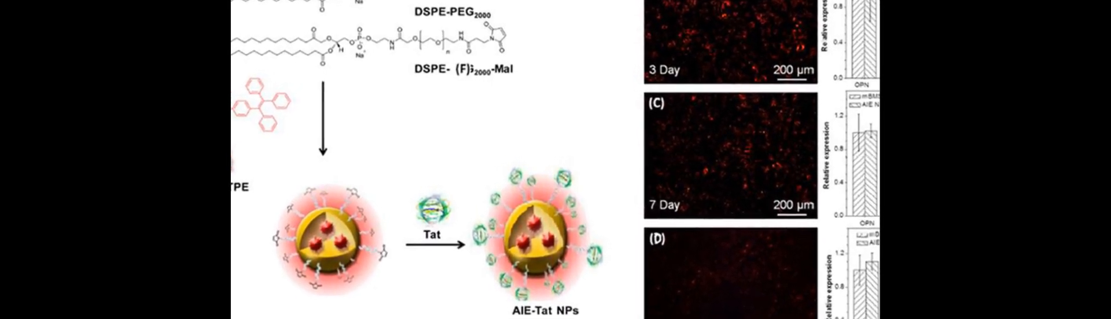
scroll(down, 3)
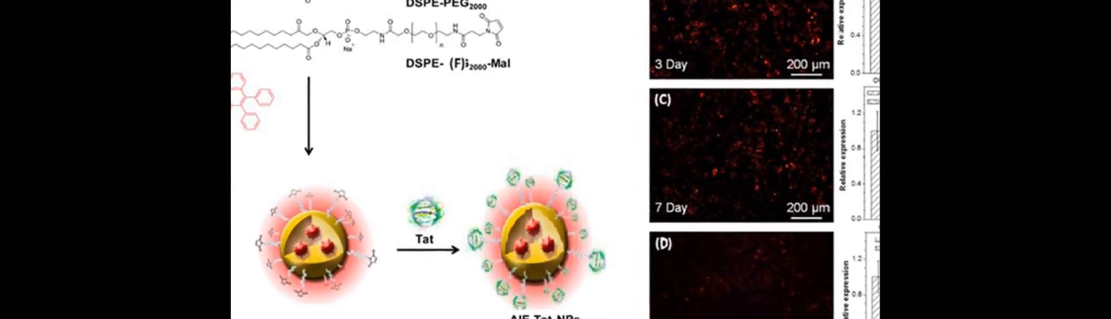
scroll(down, 3)
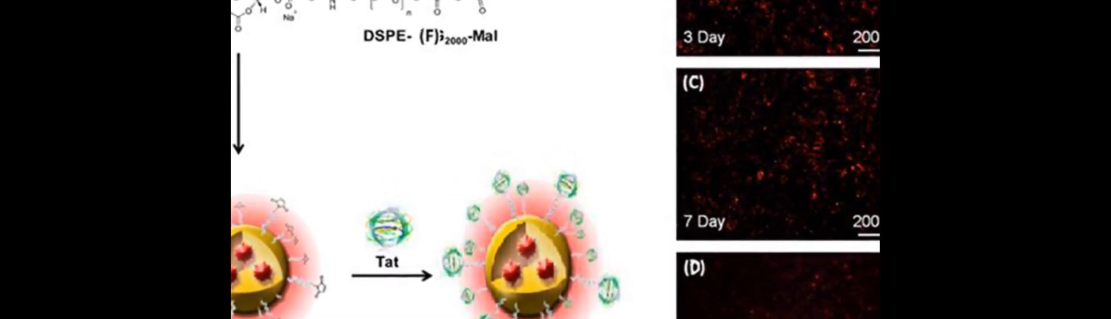
scroll(down, 3)
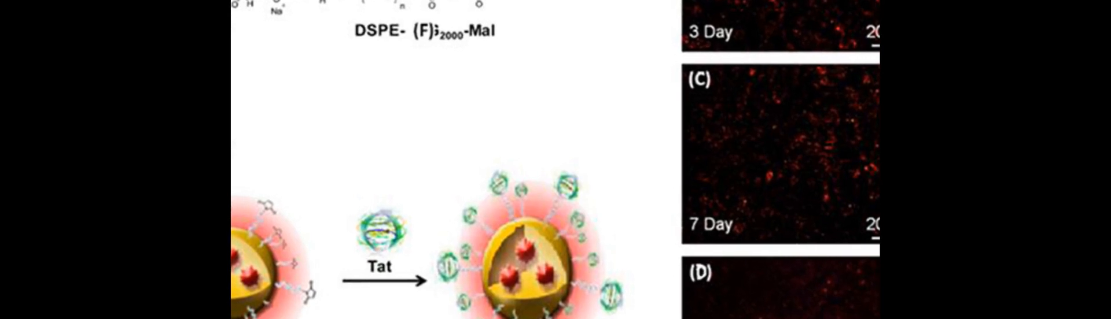
scroll(down, 3)
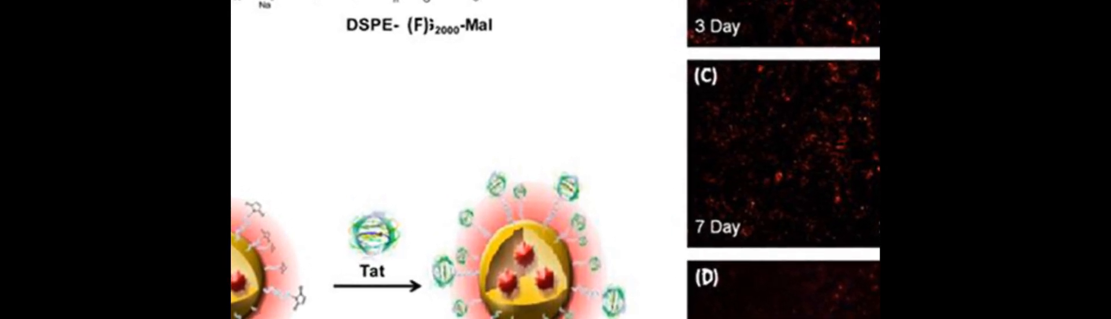